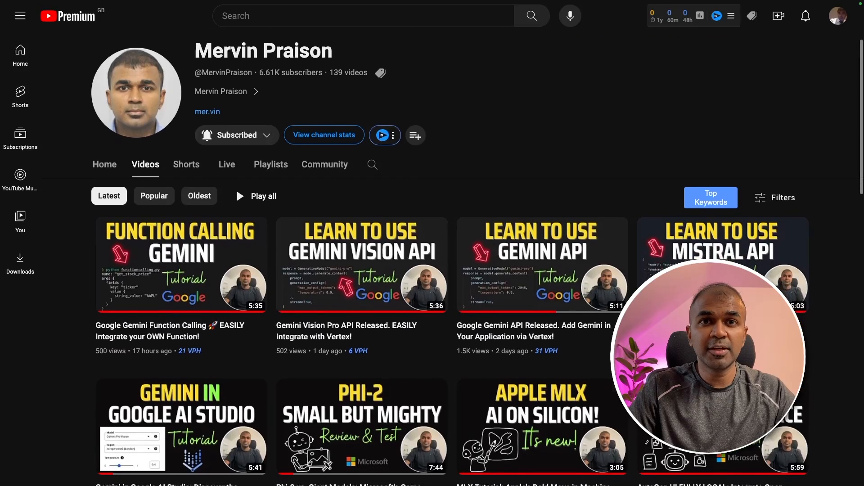
Run 'ollama run llava' in the terminal and let the model finish downloading.
scroll("down", 3)
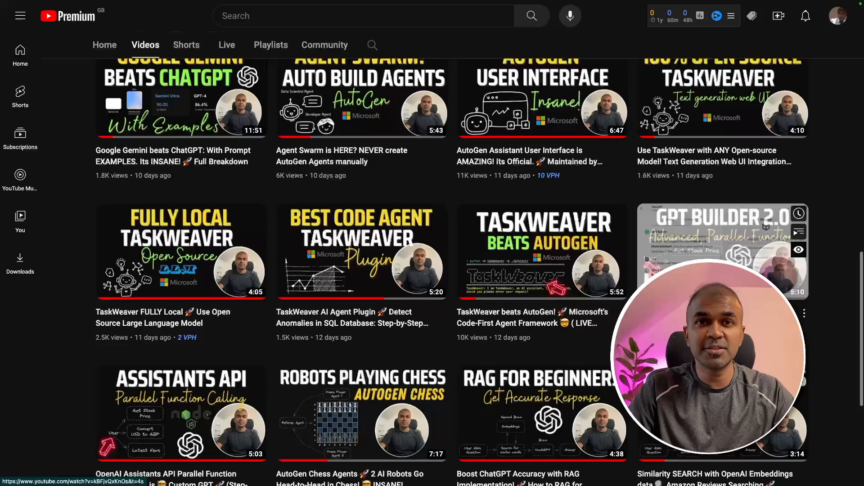
left_click(192, 298)
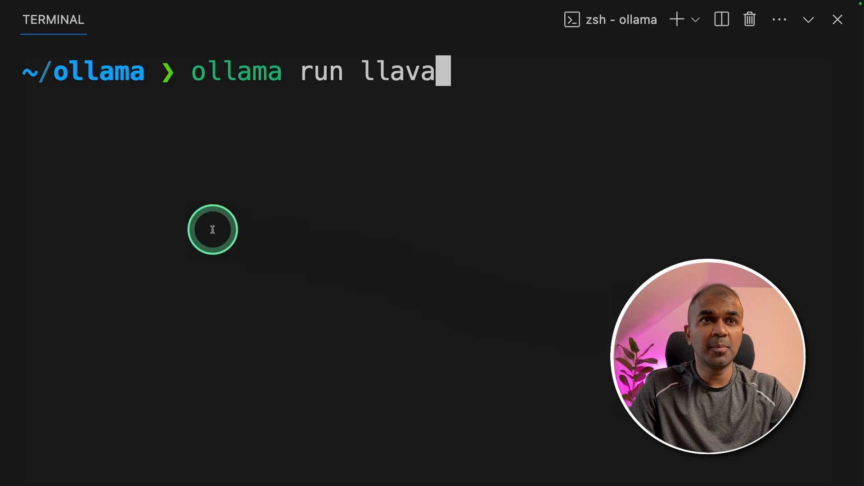
mouse_move(457, 138)
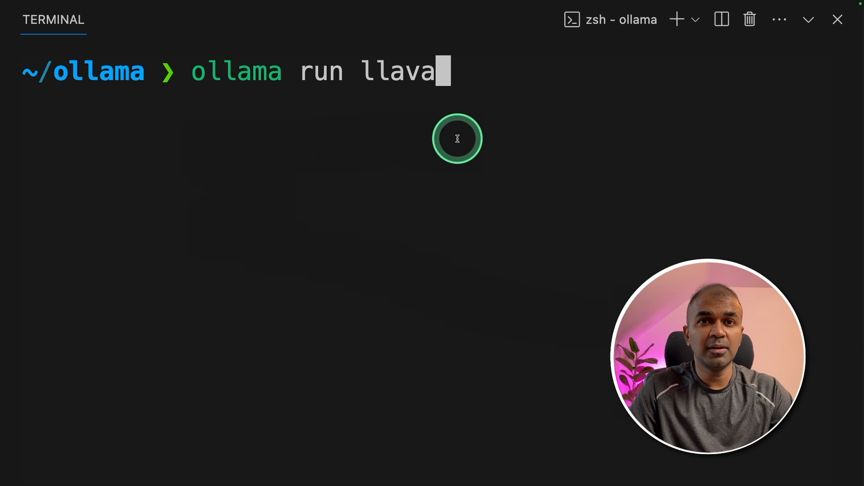
key("Enter")
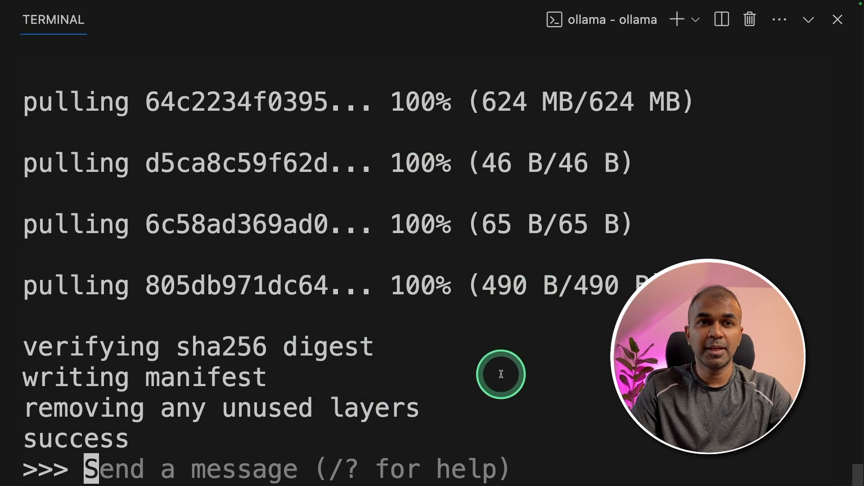
Ask llava to 'Describe this image' for /Users/praison/Documents/image.jpeg.
type("Describe this image")
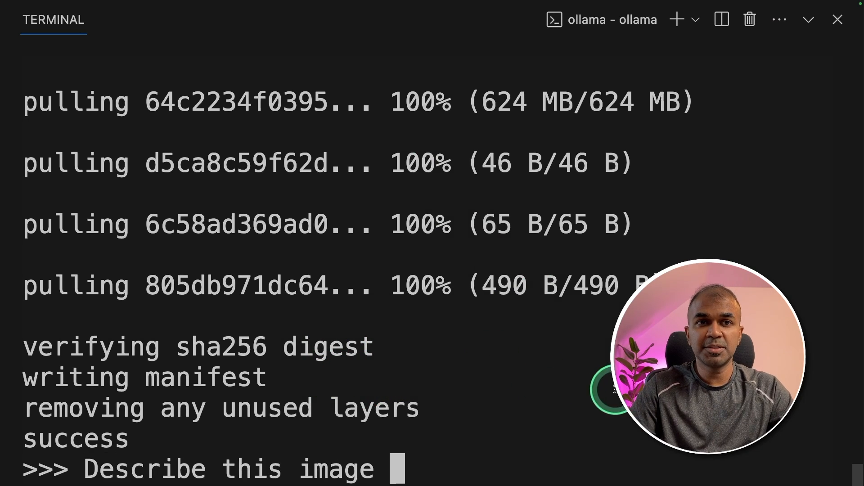
type("'/Users/praison/Documents/image.jpeg'")
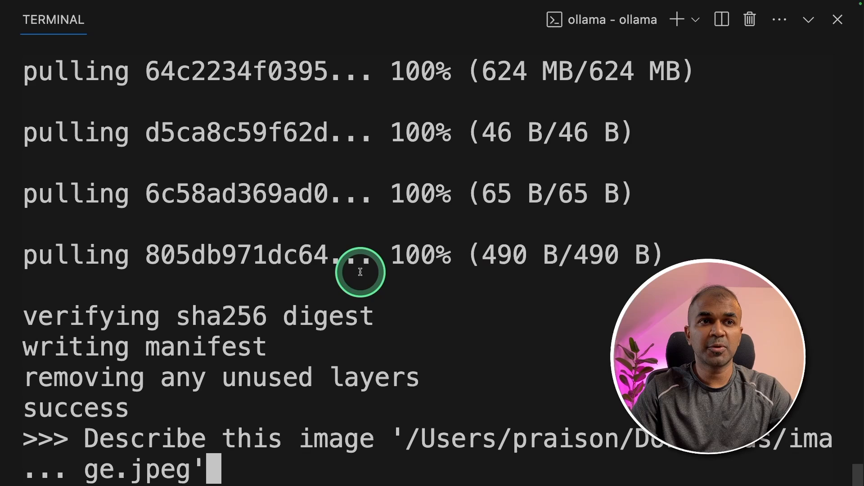
key("Enter")
type("/")
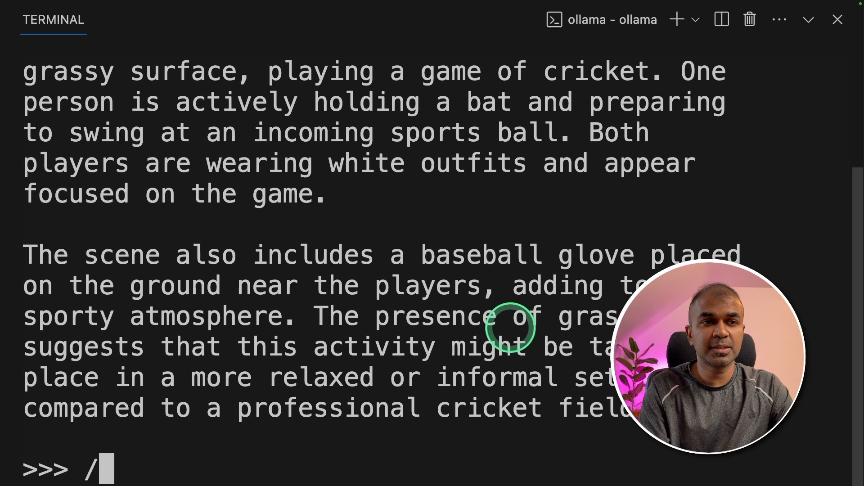
Ask llava about image-previous.jpeg and highlight the quote it reads from it.
type("Describe this image '")
type("what is written in the")
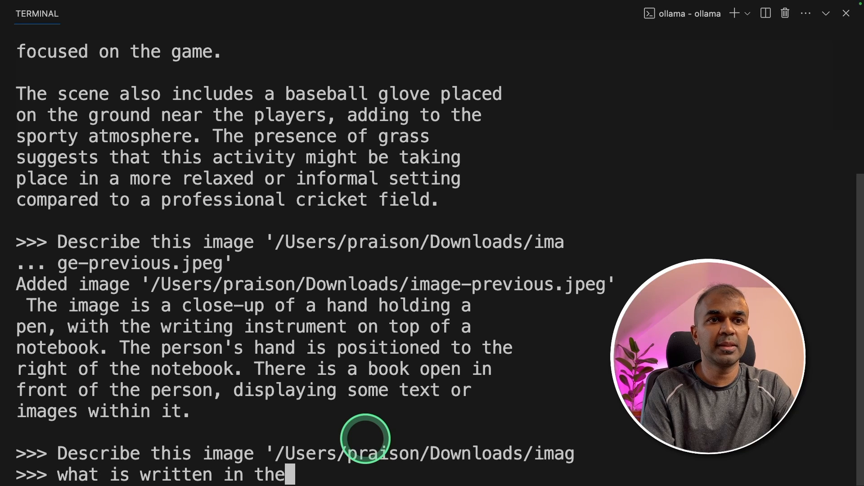
type("that image '/Users/praison/Downloads/image-previous.jpeg'")
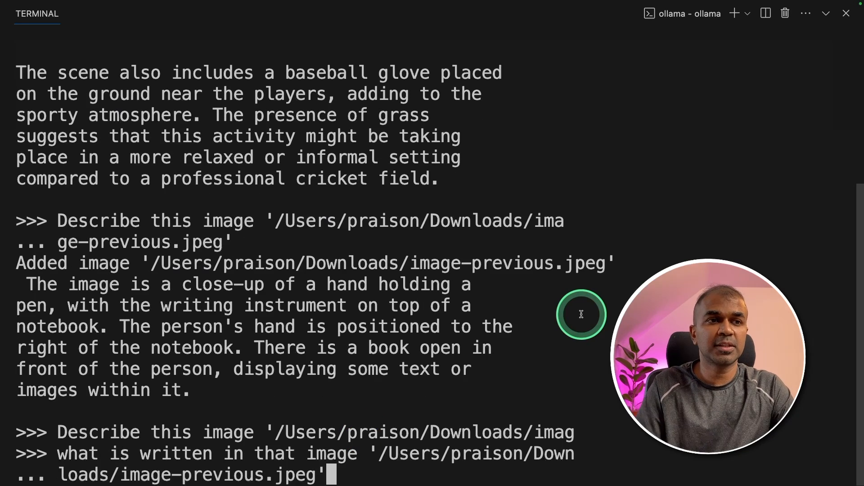
key("Enter")
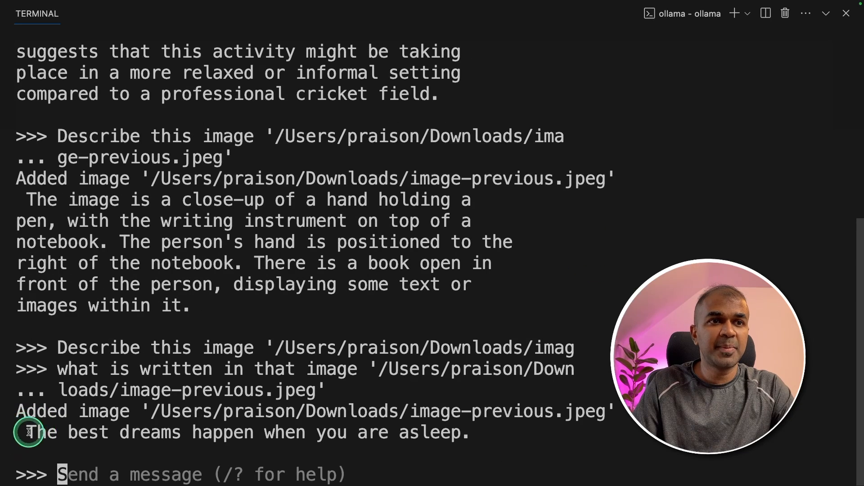
left_click_drag(28, 432, 474, 433)
type("Describe this image '/Users/praison/Downloads/agents_vs_chains.png'")
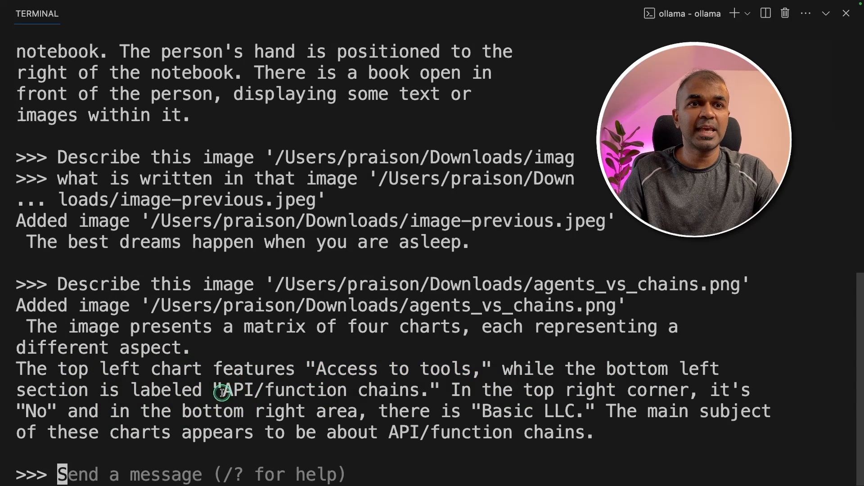
Highlight part of llava's four-chart matrix description of agents_vs_chains.png.
left_click_drag(223, 390, 419, 390)
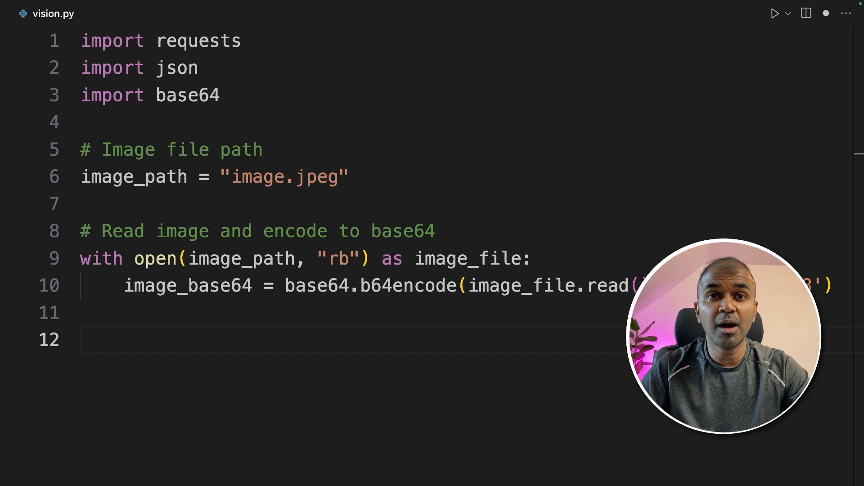
Review vision.py's requests, json and base64 imports and the llava payload posted to Ollama.
left_click_drag(108, 40, 221, 95)
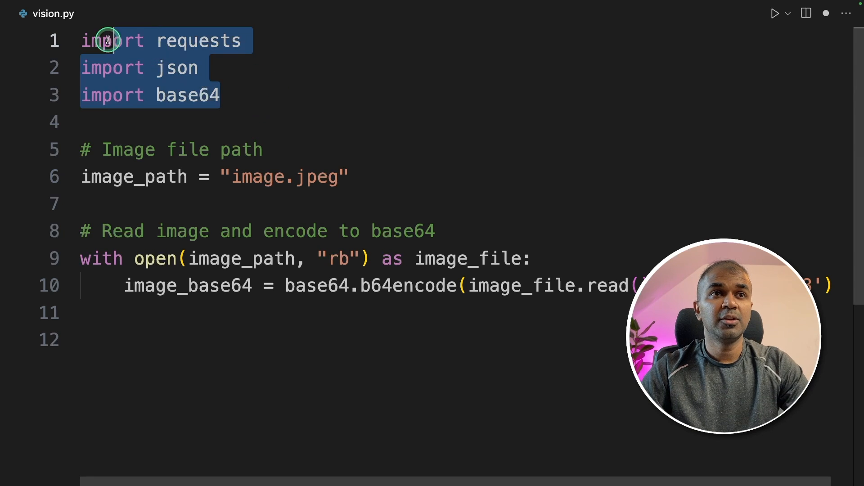
left_click(176, 101)
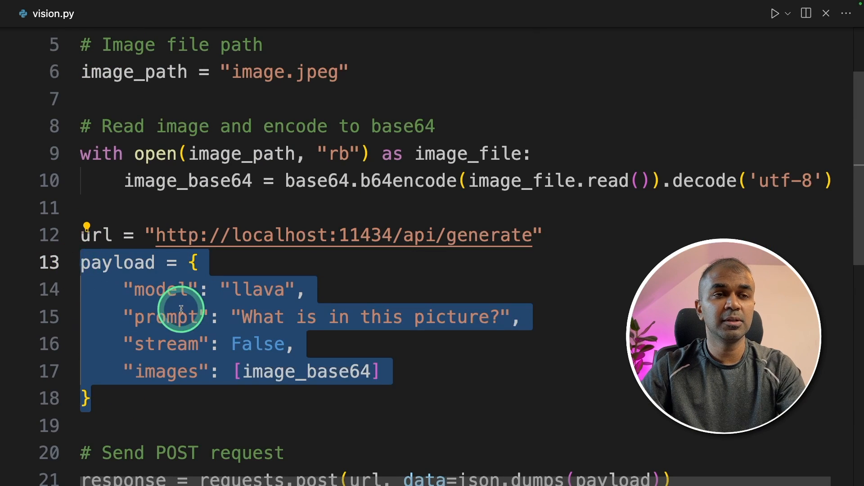
left_click_drag(242, 317, 403, 317)
type("python vision.py")
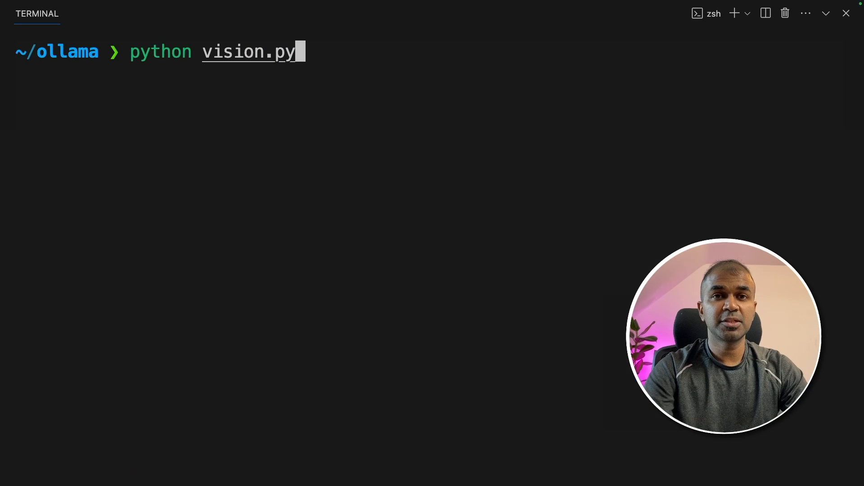
Run 'python vision.py' and highlight 'both wearing white clothing' in the response.
key("Enter")
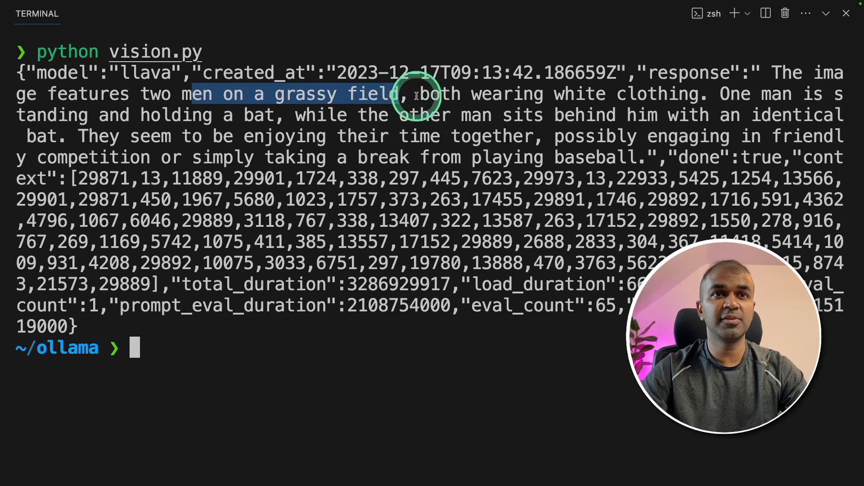
left_click_drag(420, 93, 705, 93)
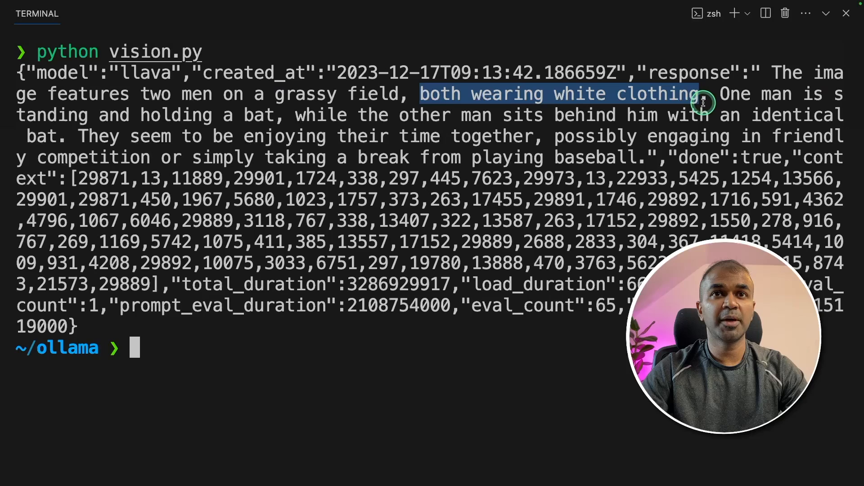